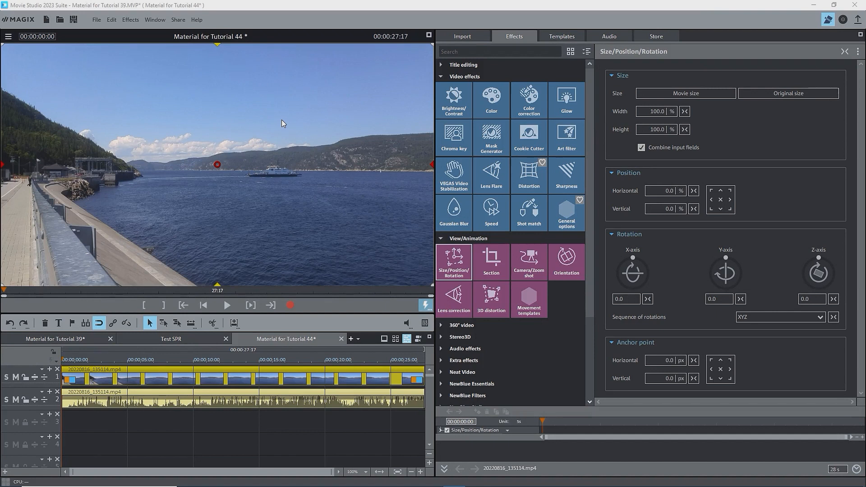
pyautogui.moveTo(287, 363)
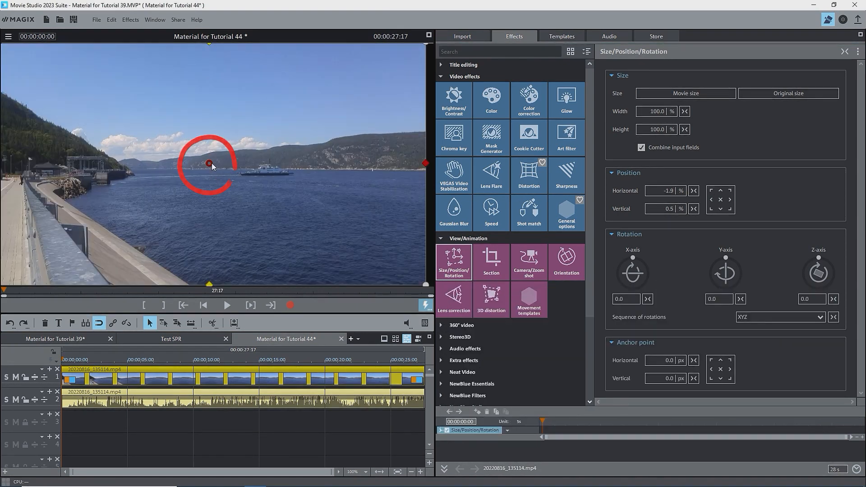
# - Drag the anchor point left toward the shore, then recentre both anchor and clip
pyautogui.moveTo(210, 165); pyautogui.dragTo(163, 170)
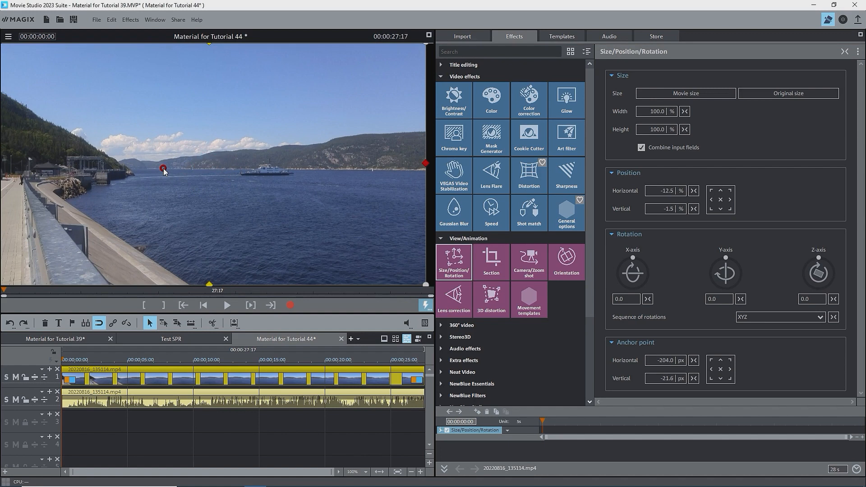
pyautogui.moveTo(164, 170); pyautogui.dragTo(144, 180)
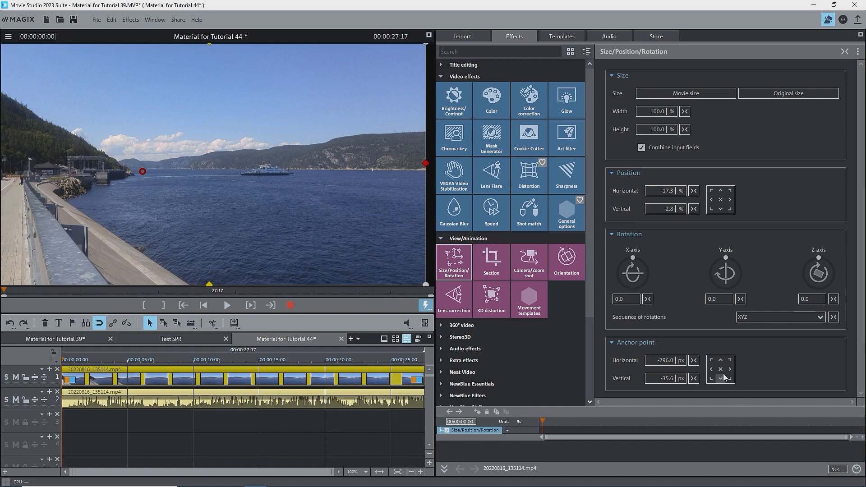
pyautogui.click(721, 369)
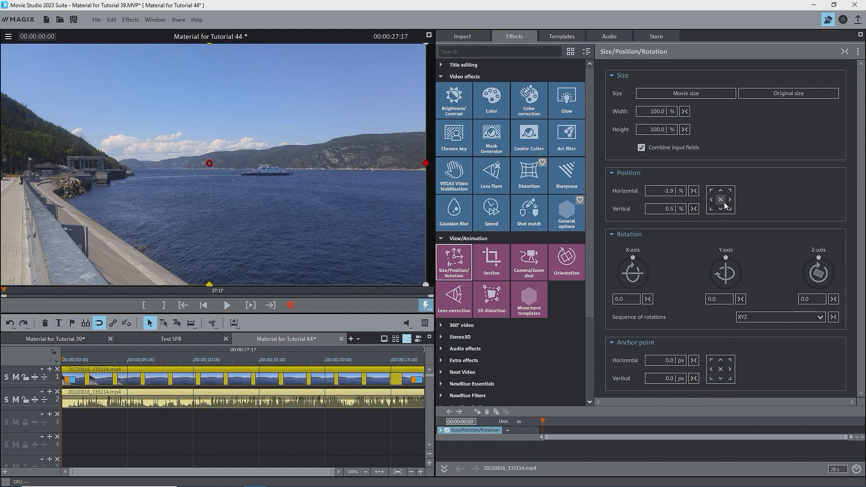
pyautogui.click(720, 200)
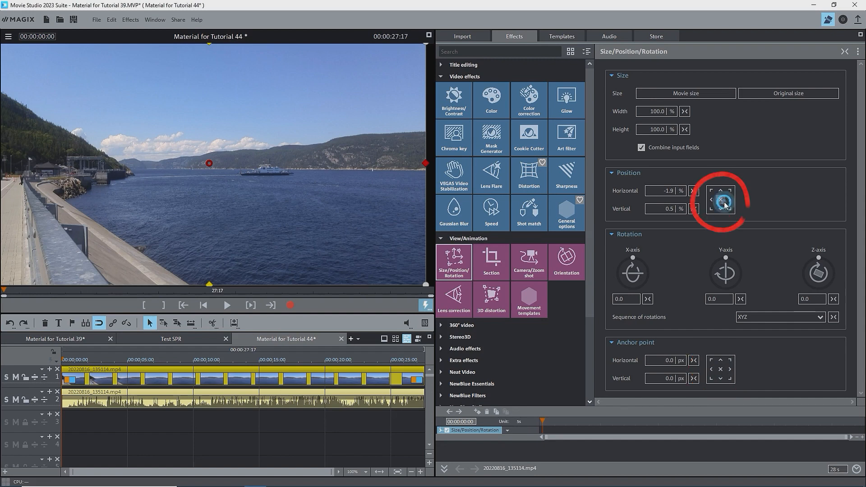
pyautogui.click(721, 200)
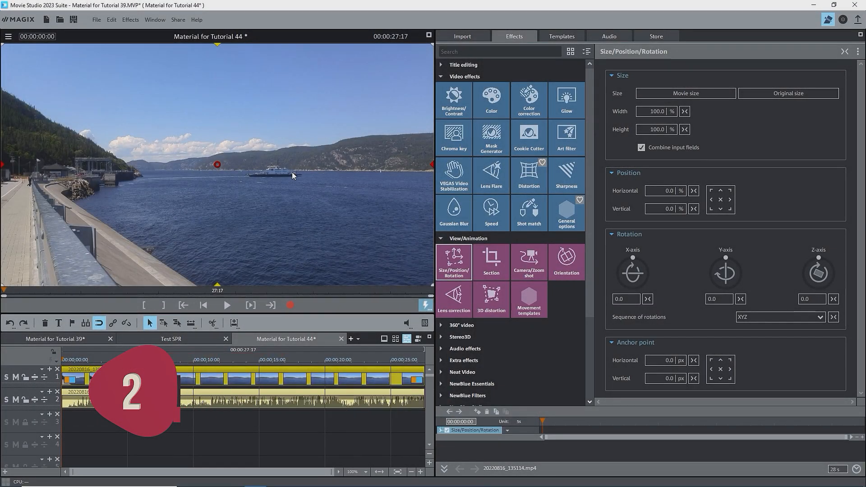
# - Scale the clip to 50% width and height with input fields combined
pyautogui.click(9, 36)
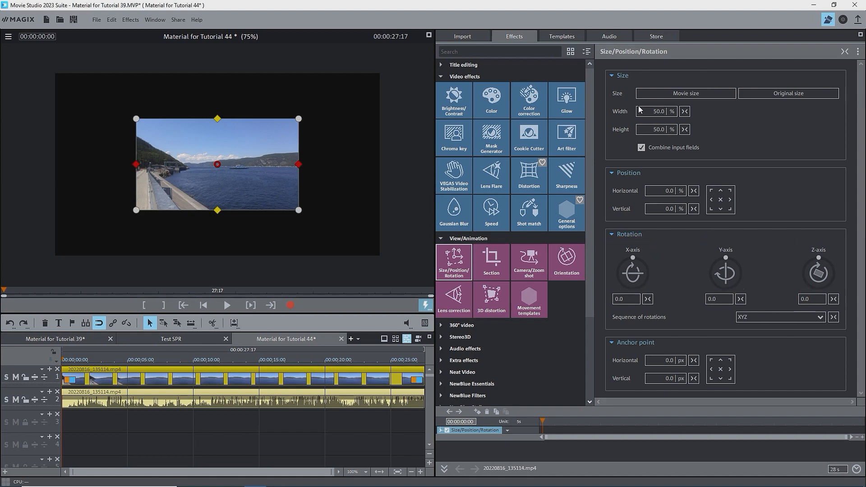
pyautogui.click(821, 317)
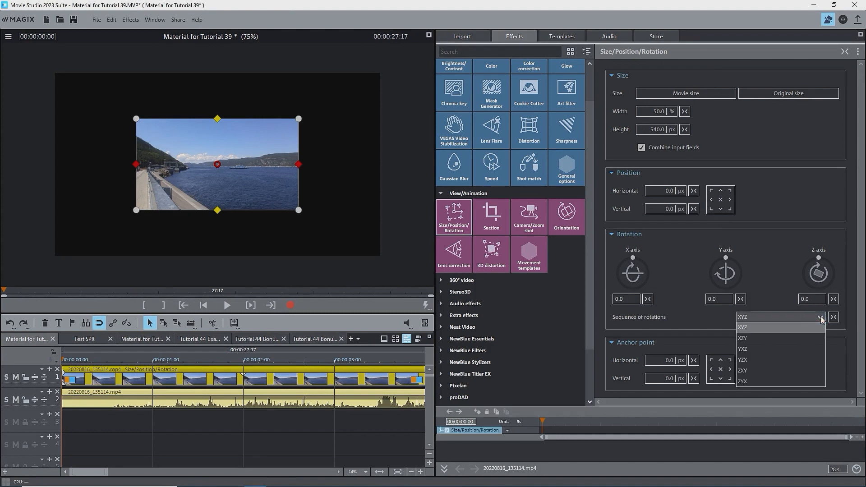
pyautogui.click(743, 327)
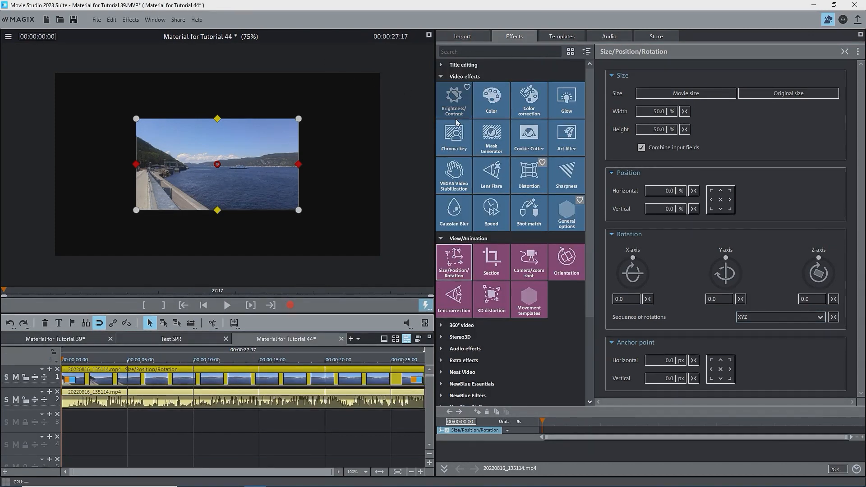
pyautogui.moveTo(818, 271); pyautogui.dragTo(822, 259)
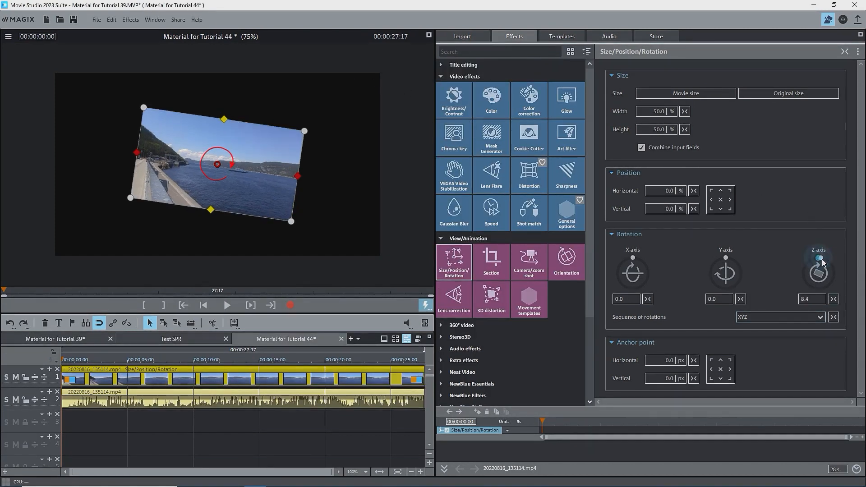
pyautogui.moveTo(823, 260); pyautogui.dragTo(818, 271)
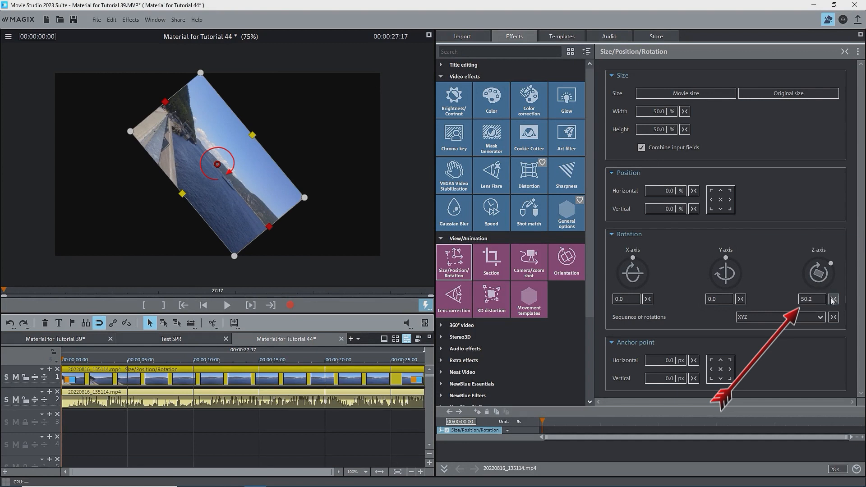
pyautogui.click(834, 299)
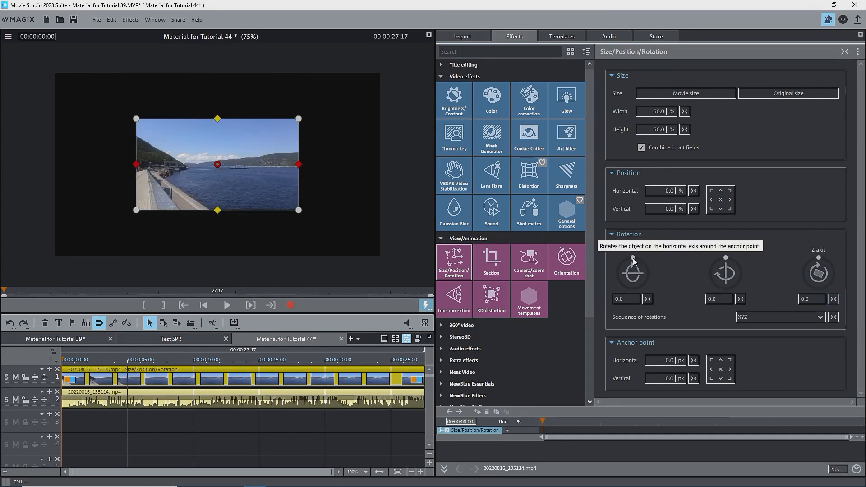
pyautogui.moveTo(634, 271); pyautogui.dragTo(645, 264)
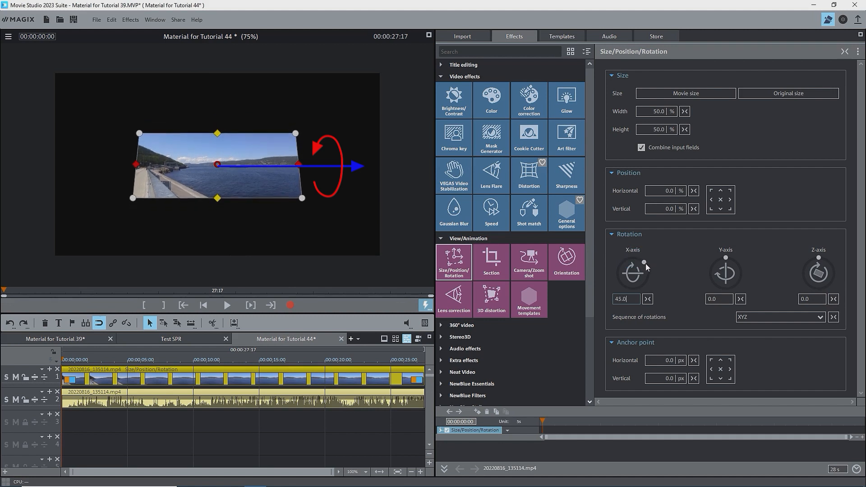
pyautogui.moveTo(646, 264); pyautogui.dragTo(623, 263)
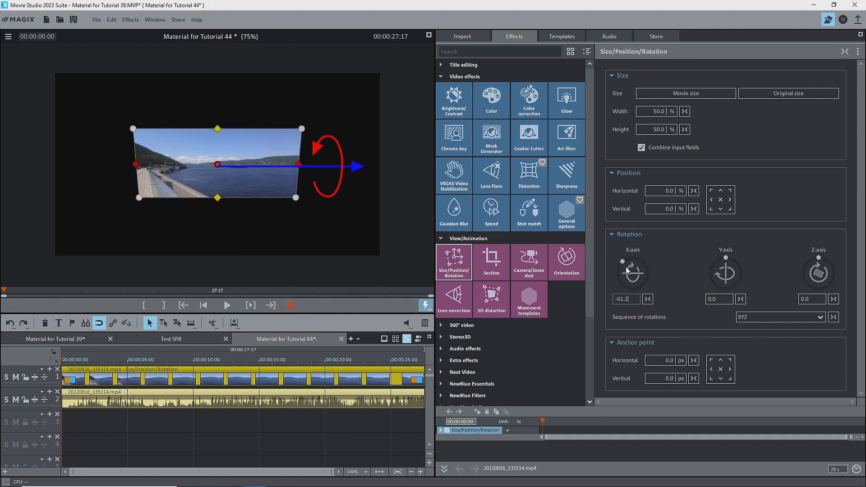
pyautogui.click(648, 300)
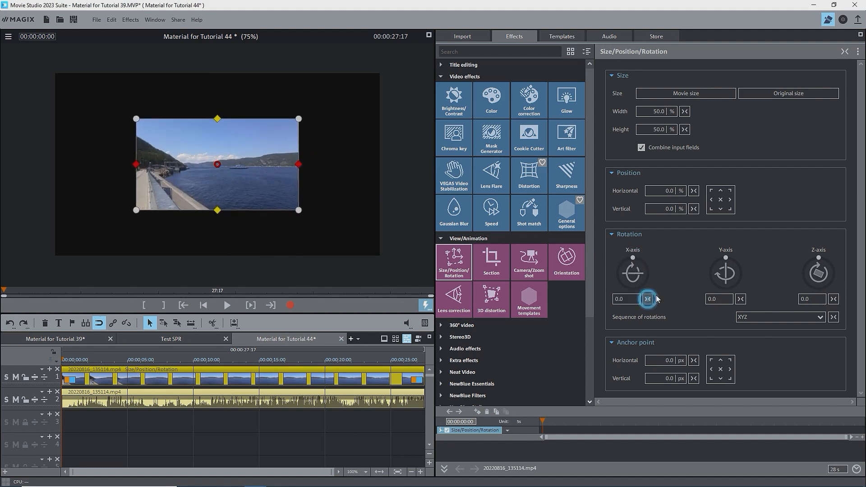
pyautogui.moveTo(727, 260)
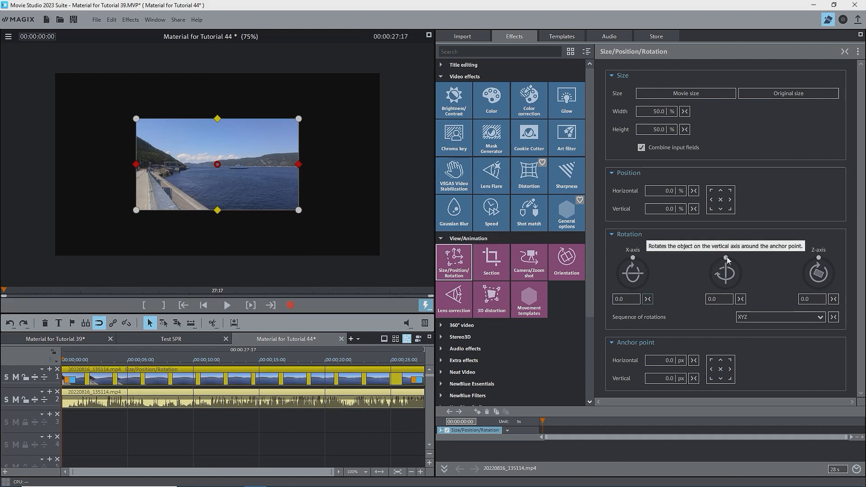
pyautogui.moveTo(726, 273); pyautogui.dragTo(741, 266)
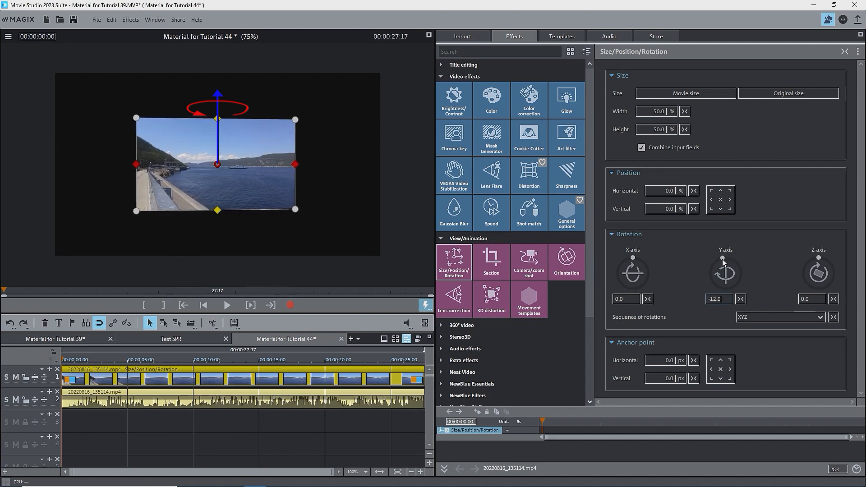
pyautogui.click(741, 299)
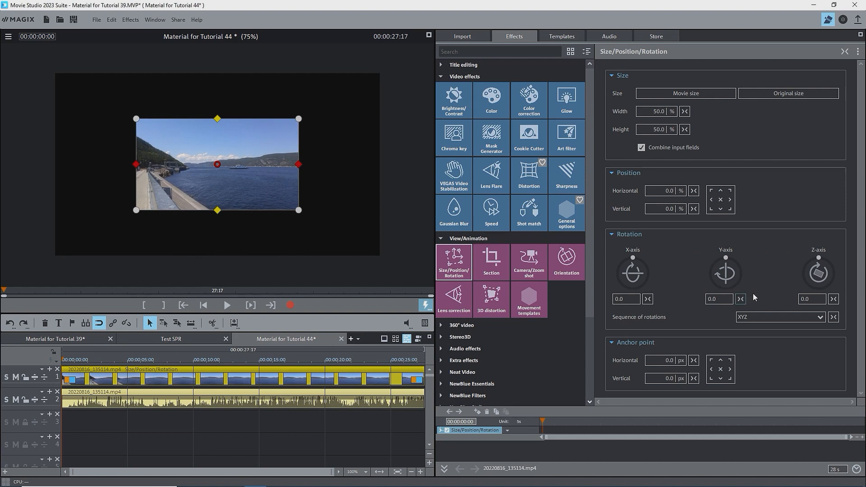
pyautogui.moveTo(783, 296)
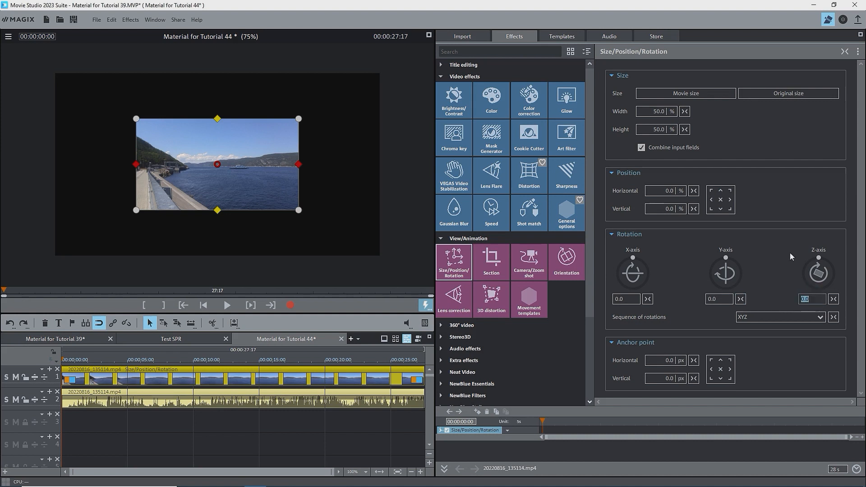
# - Rotate the half-size clip 45° about the Z axis and 45° about the Y axis
pyautogui.write('45')
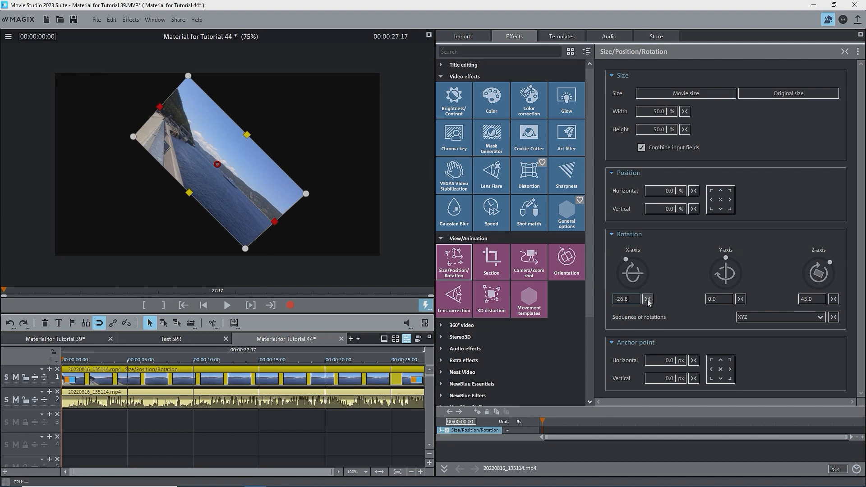
pyautogui.click(648, 299)
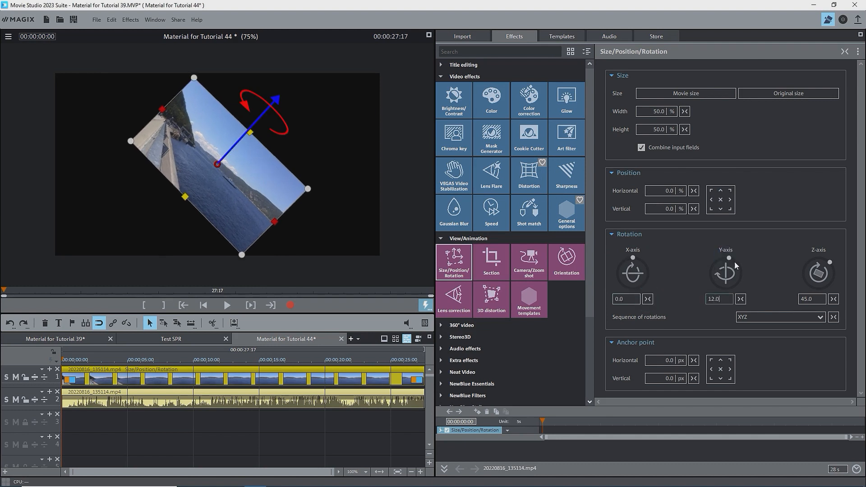
pyautogui.moveTo(725, 270); pyautogui.dragTo(721, 259)
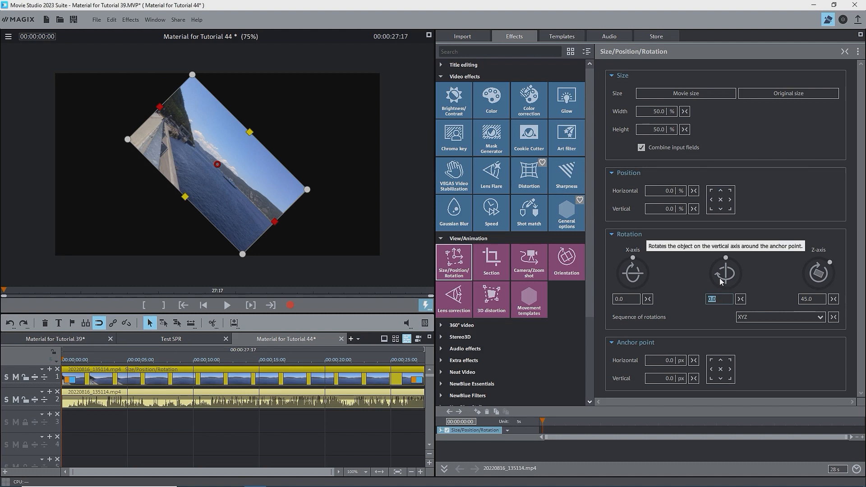
pyautogui.write('45.0')
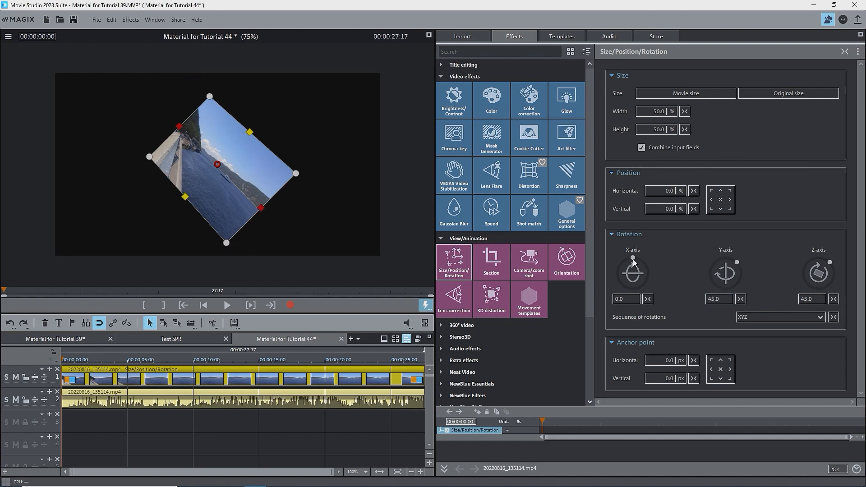
# - Tilt the clip to about −23° on the X axis and open the rotation-order choices
pyautogui.moveTo(632, 273); pyautogui.dragTo(640, 260)
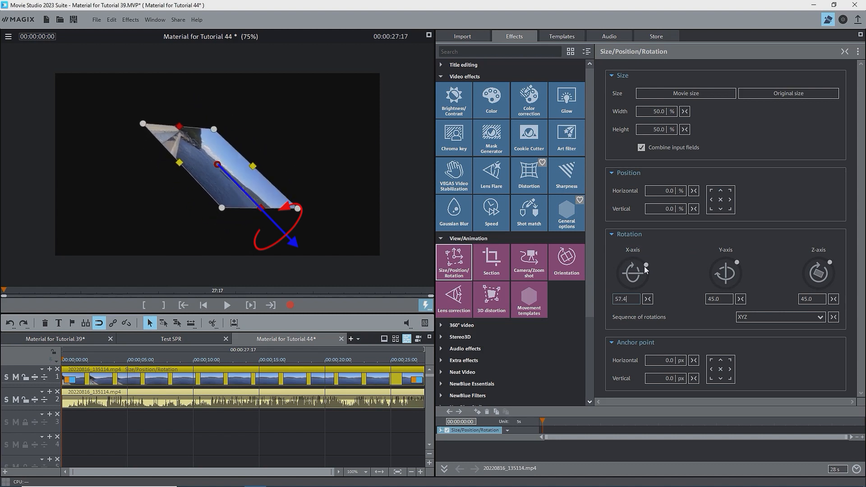
pyautogui.moveTo(646, 266); pyautogui.dragTo(628, 259)
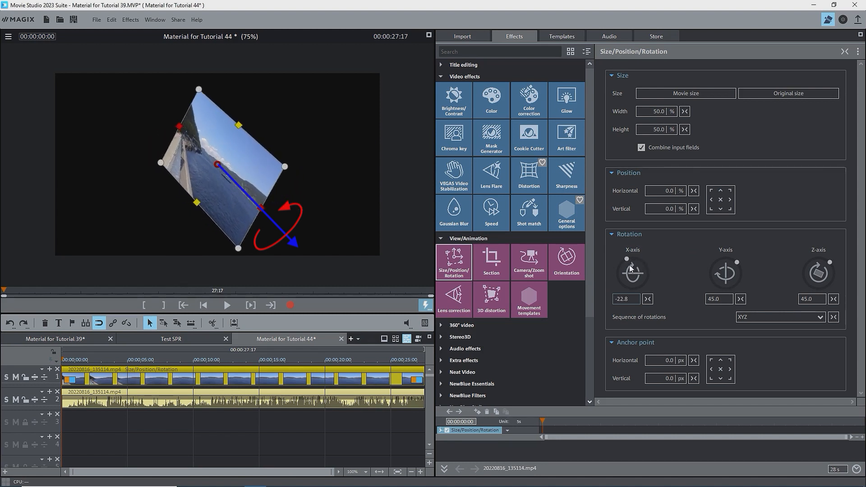
pyautogui.moveTo(632, 270)
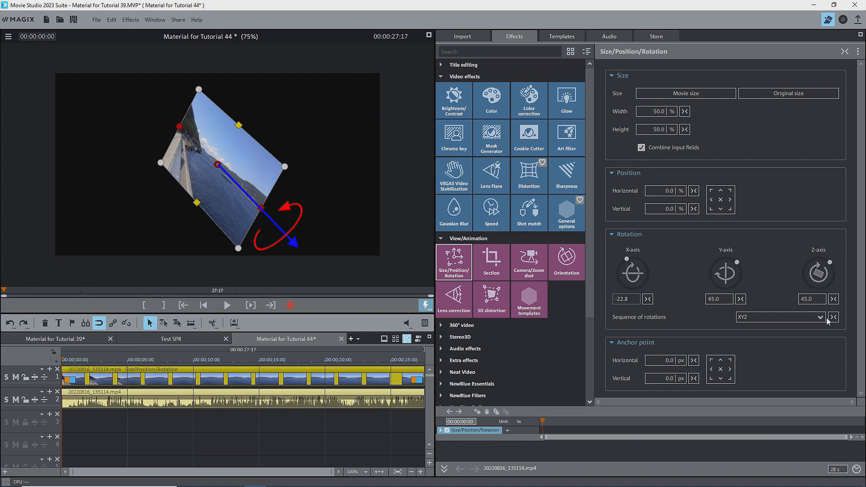
pyautogui.click(820, 317)
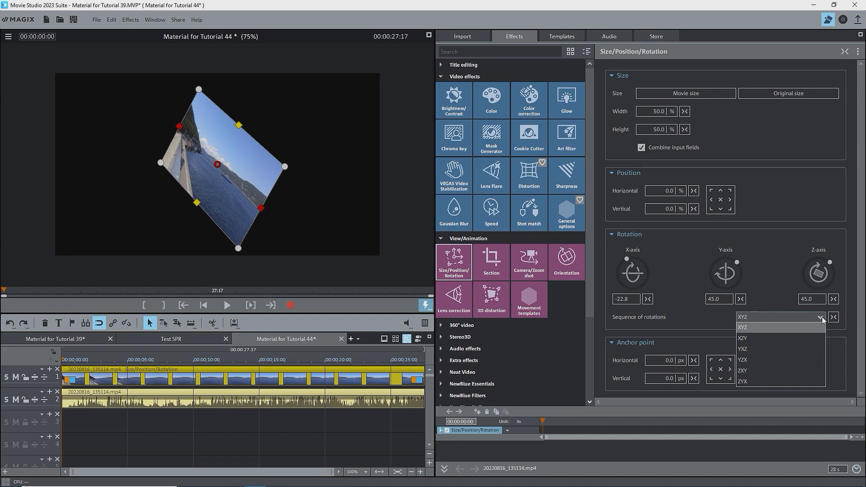
# - Choose an entry in the Sequence of rotations list
pyautogui.click(743, 327)
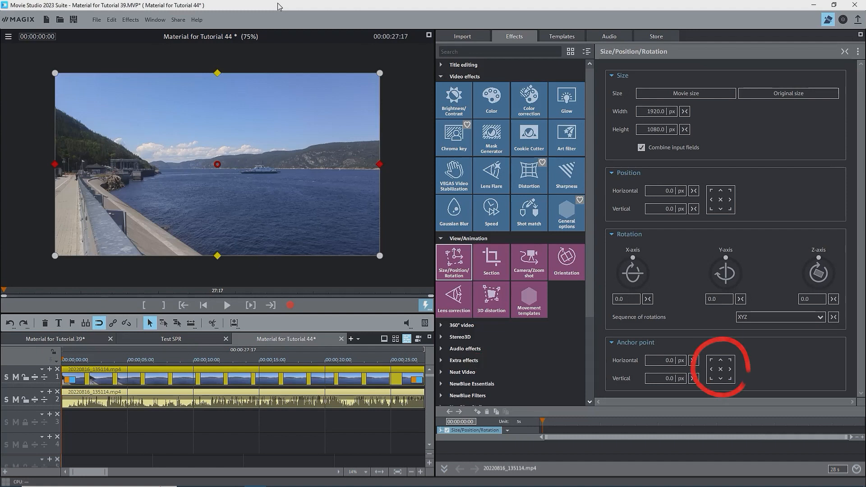
# - Try the left-middle and centre anchor squares, then set the anchor to the top-left corner
pyautogui.click(711, 369)
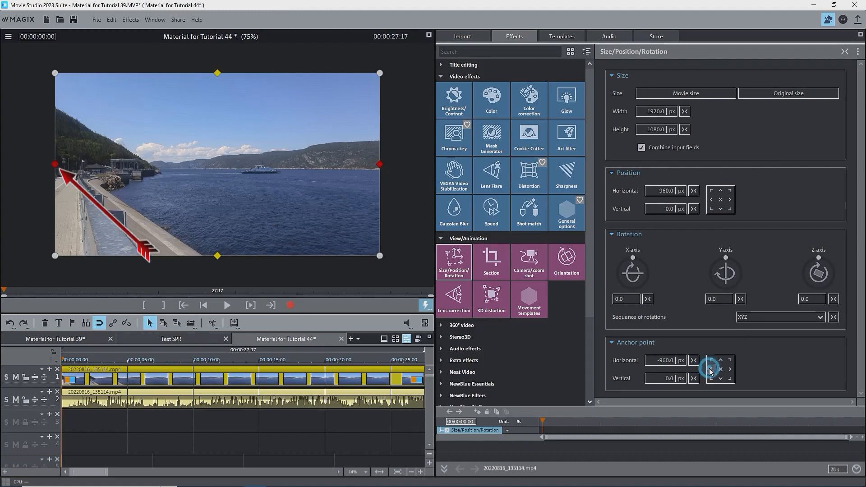
pyautogui.click(721, 369)
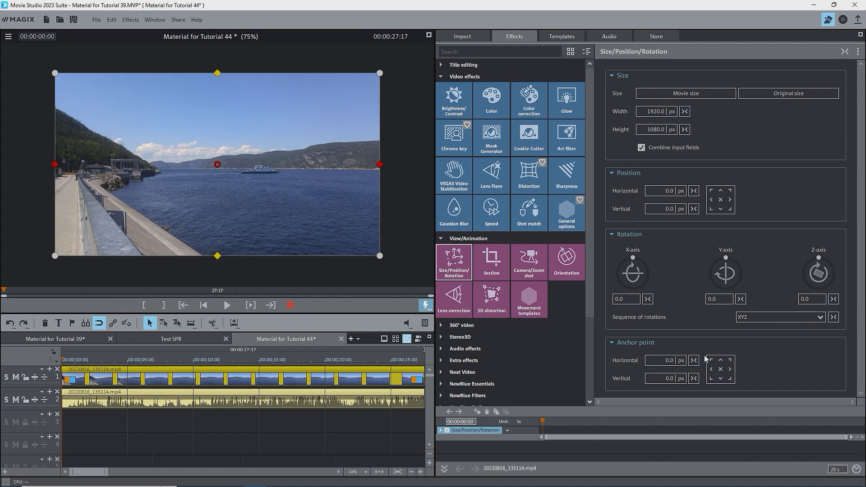
pyautogui.click(713, 359)
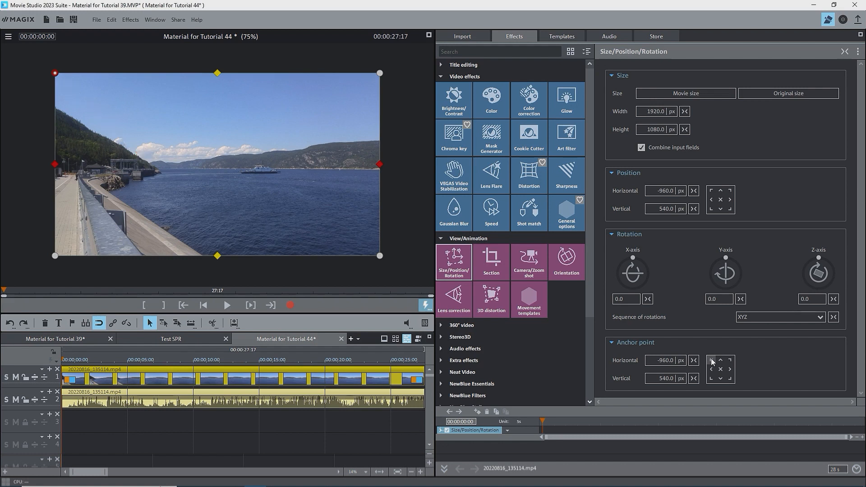
pyautogui.moveTo(710, 202)
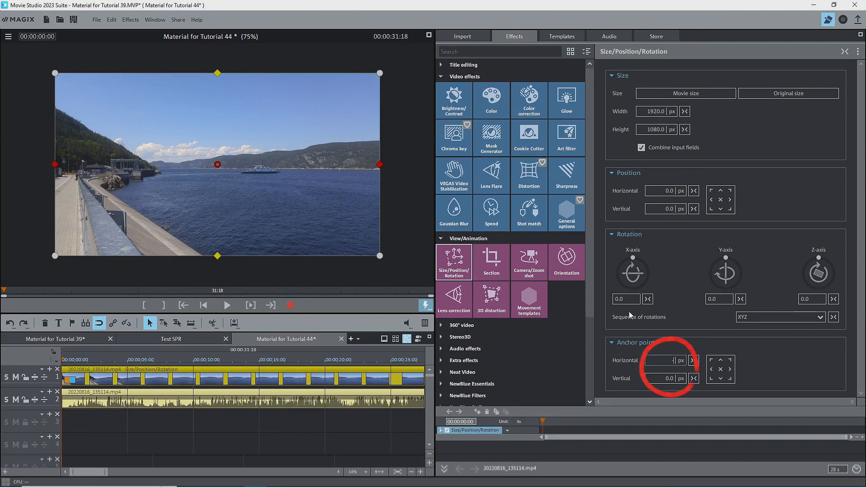
# - Enter -960 as the horizontal anchor and select the top-left anchor square
pyautogui.write('-960.0')
pyautogui.click(666, 378)
pyautogui.write('540')
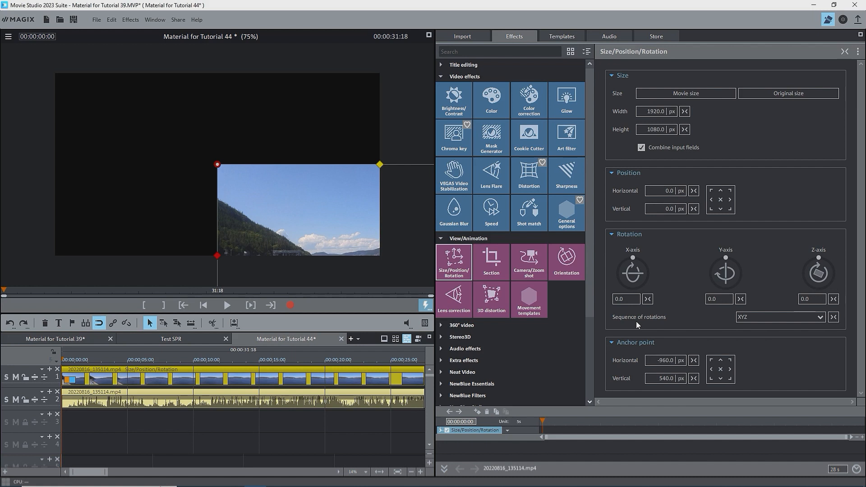
pyautogui.moveTo(721, 200)
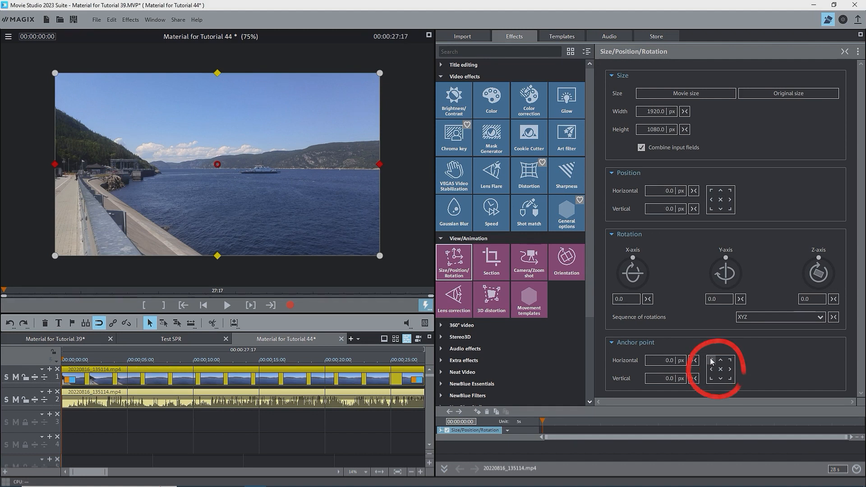
pyautogui.click(712, 360)
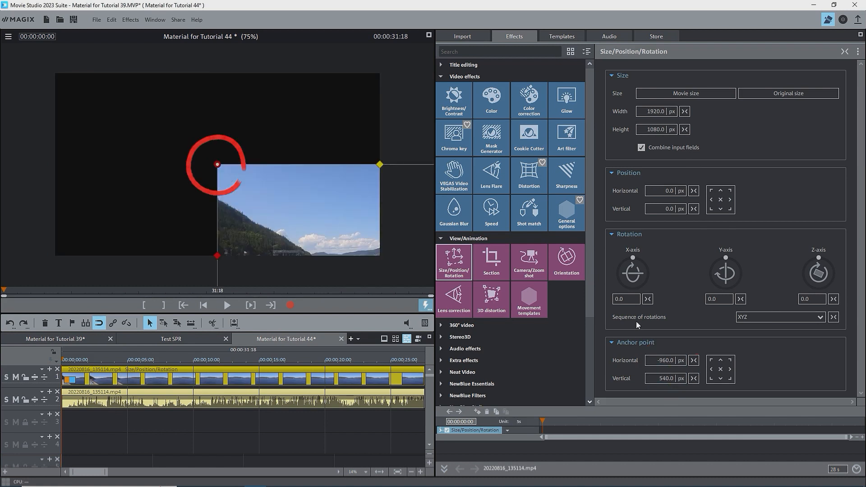
# - Drag the anchor dot to the top-left corner, hillside, water and left edge
pyautogui.moveTo(217, 164); pyautogui.dragTo(217, 164)
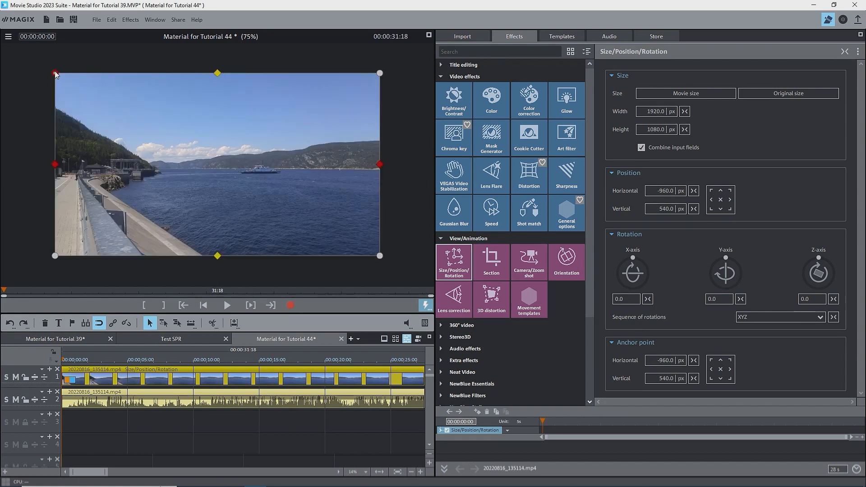
pyautogui.moveTo(54, 72); pyautogui.dragTo(60, 86)
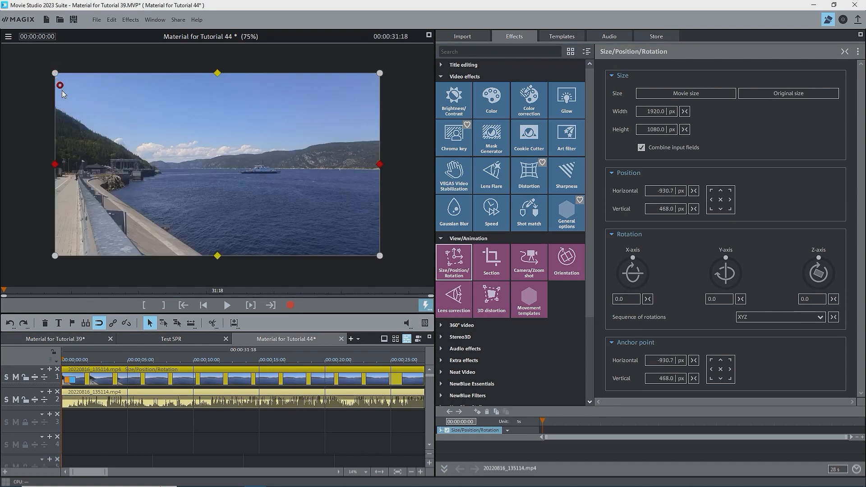
pyautogui.moveTo(60, 84); pyautogui.dragTo(105, 151)
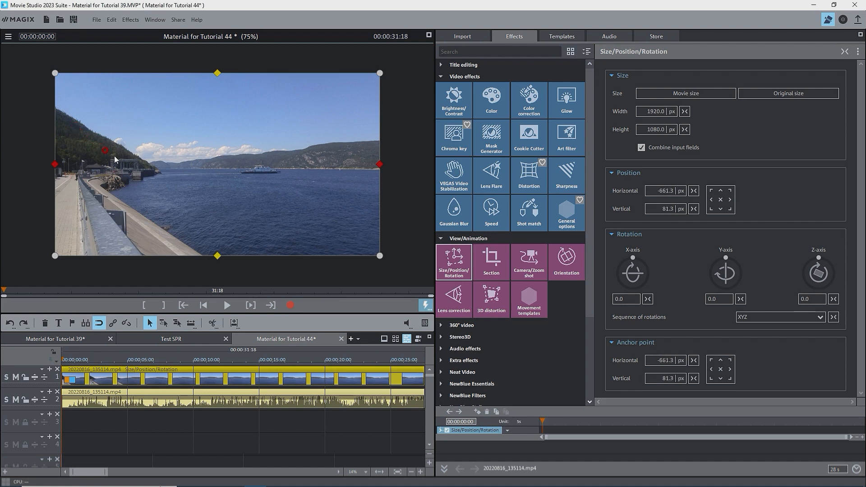
pyautogui.moveTo(106, 151); pyautogui.dragTo(207, 181)
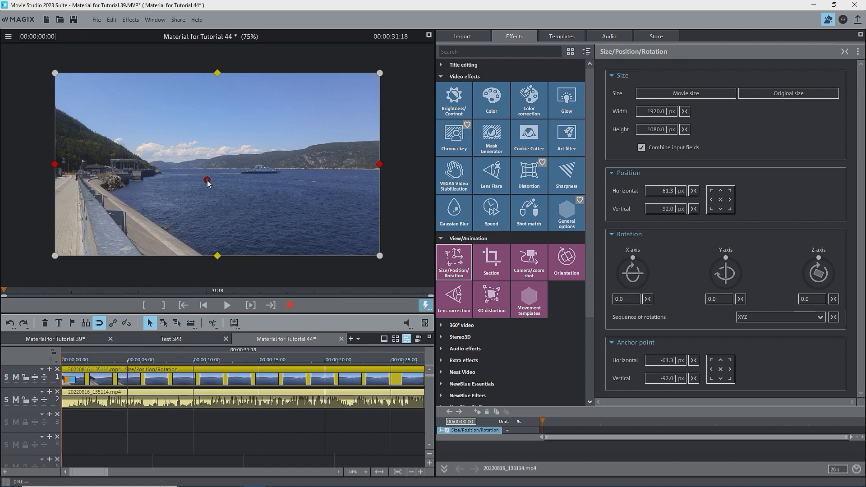
pyautogui.moveTo(206, 180); pyautogui.dragTo(53, 101)
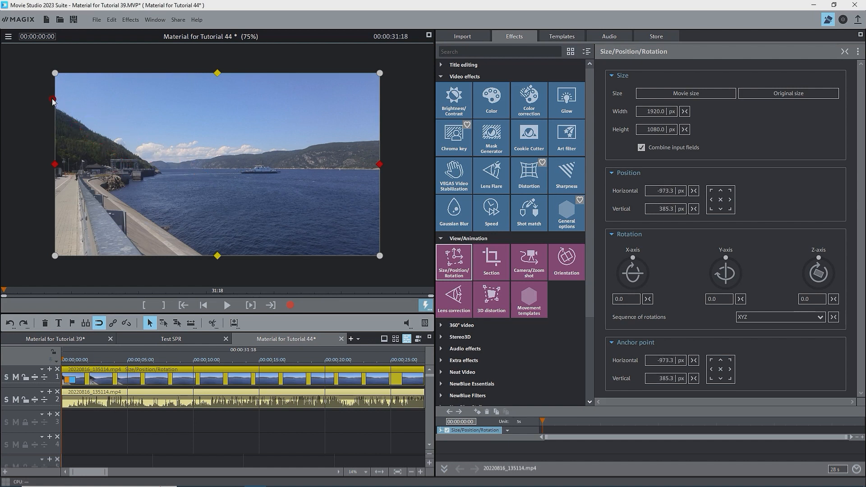
pyautogui.moveTo(52, 100); pyautogui.dragTo(26, 67)
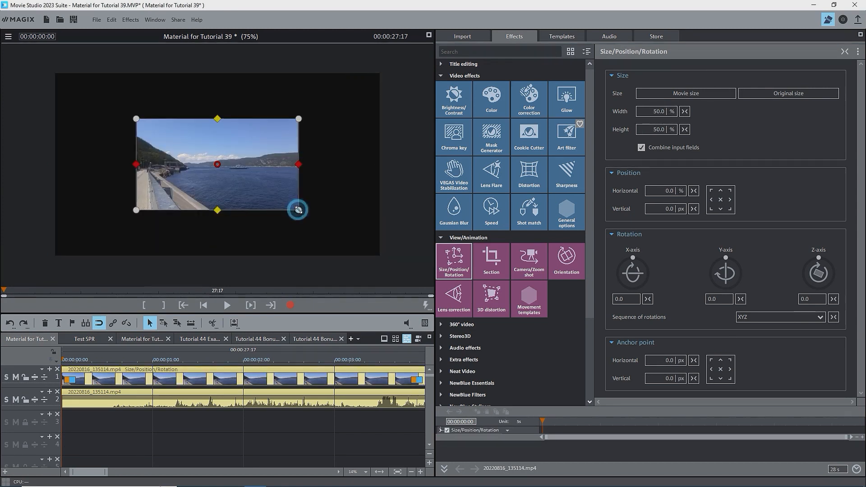
# - Pin the anchor at the clip's top-left corner and enlarge the clip from its bottom-right handle
pyautogui.moveTo(299, 210); pyautogui.dragTo(343, 235)
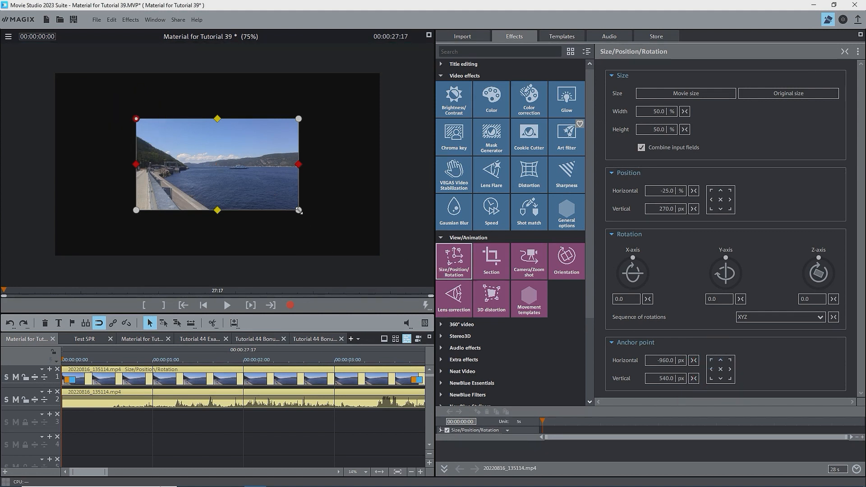
pyautogui.moveTo(298, 211); pyautogui.dragTo(293, 202)
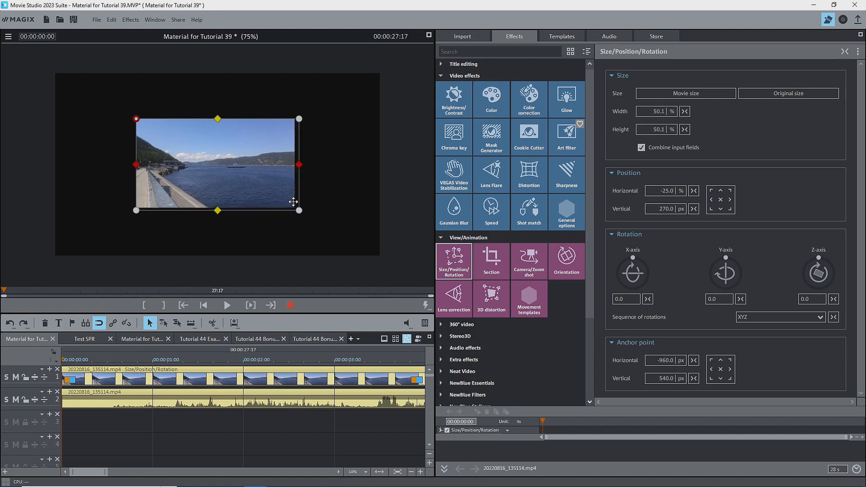
pyautogui.moveTo(300, 209); pyautogui.dragTo(331, 229)
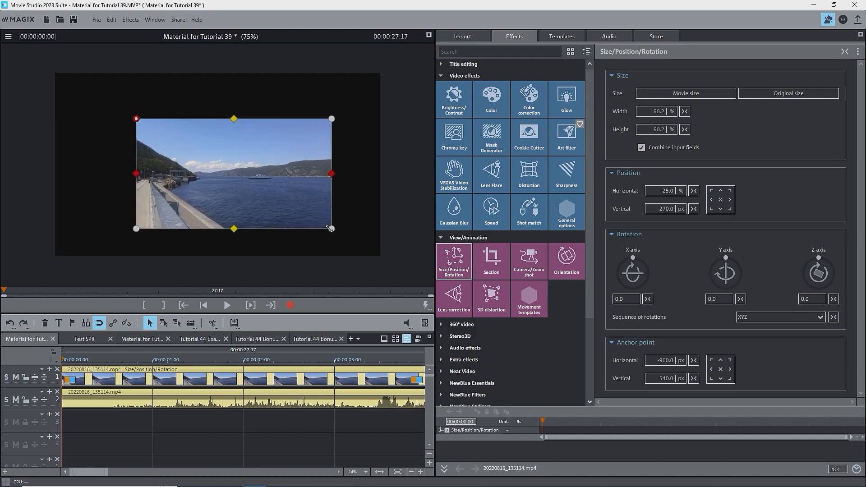
pyautogui.moveTo(331, 229); pyautogui.dragTo(299, 209)
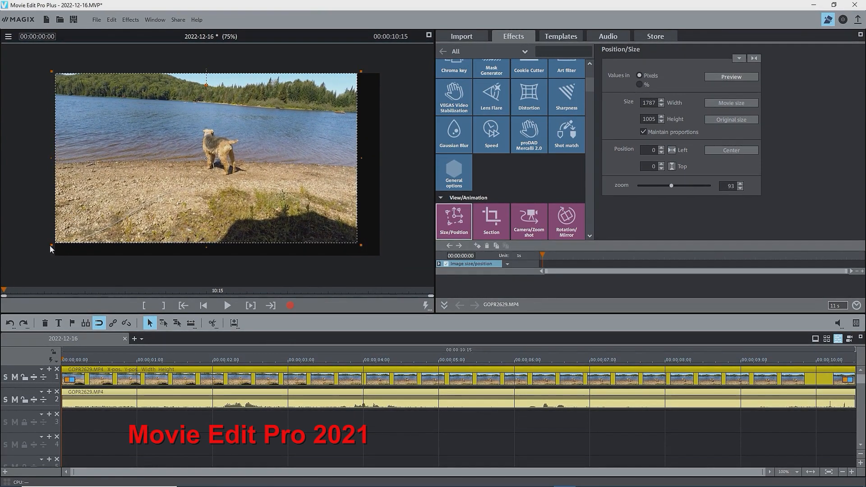
# - Shrink the dog clip by dragging its lower-left and top-left corner handles inward
pyautogui.moveTo(53, 249); pyautogui.dragTo(105, 214)
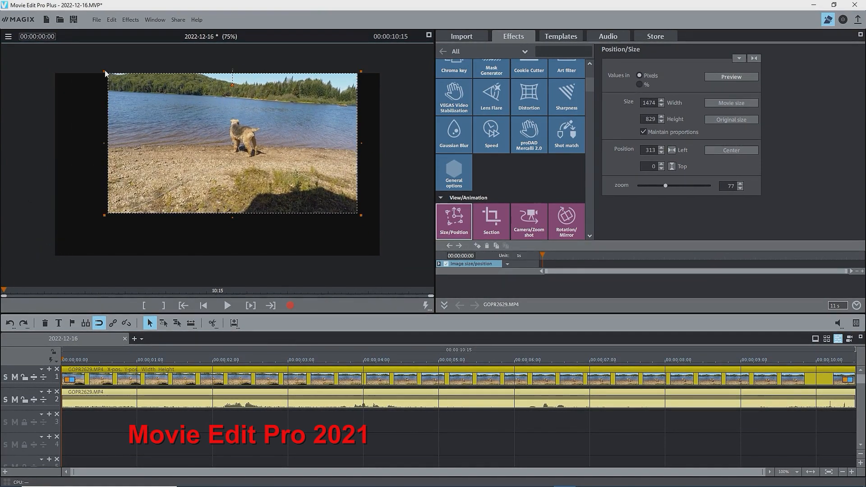
pyautogui.moveTo(106, 72); pyautogui.dragTo(95, 67)
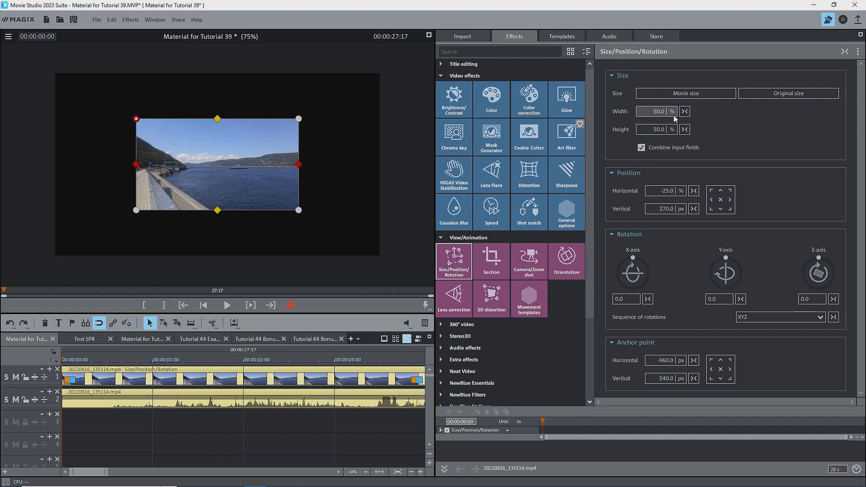
# - Turn the clip about its top-left corner using the Z, X and Y rotation dials
pyautogui.moveTo(818, 271); pyautogui.dragTo(827, 263)
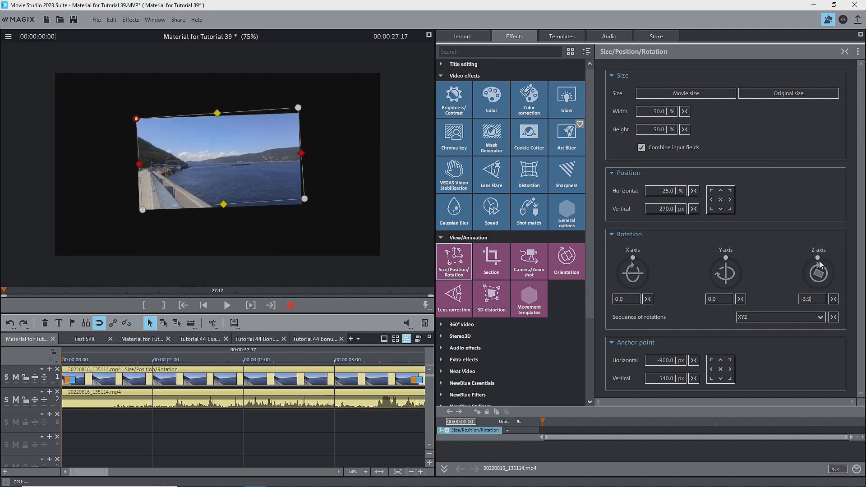
pyautogui.moveTo(823, 263); pyautogui.dragTo(818, 271)
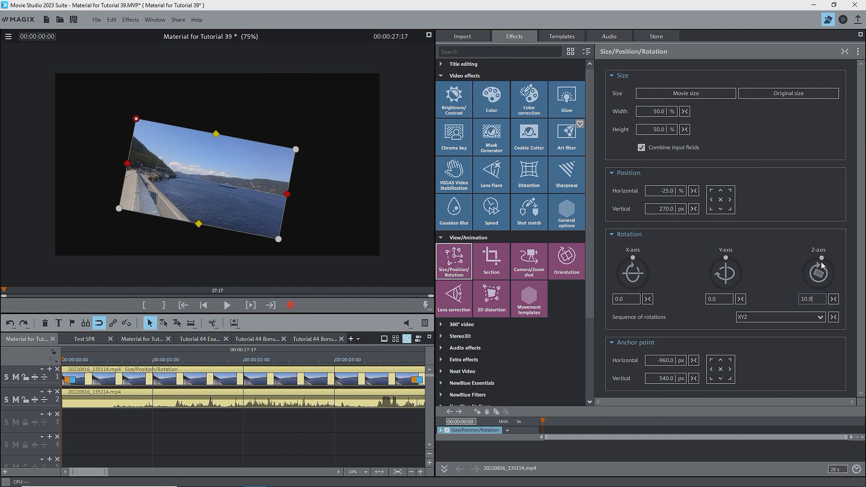
pyautogui.moveTo(822, 265)
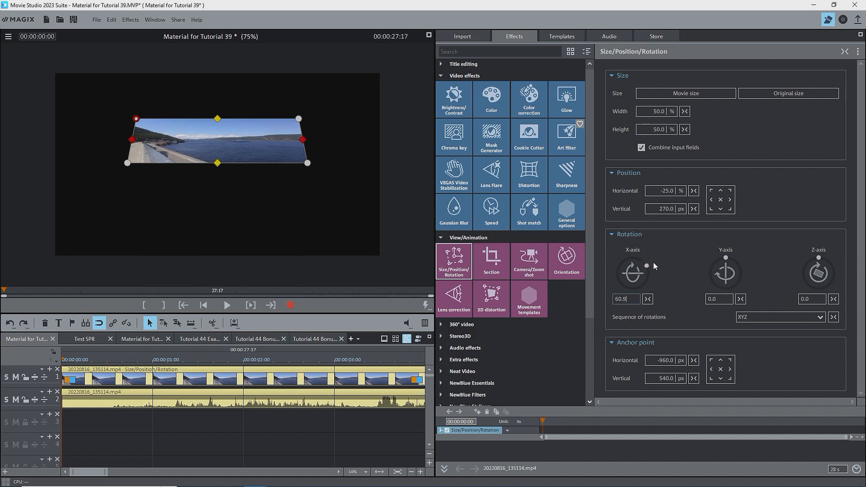
pyautogui.moveTo(647, 266); pyautogui.dragTo(623, 263)
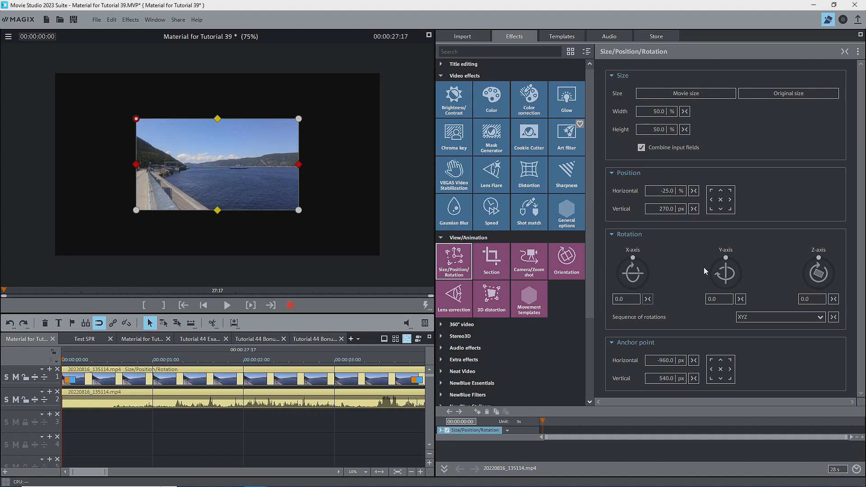
pyautogui.moveTo(722, 265)
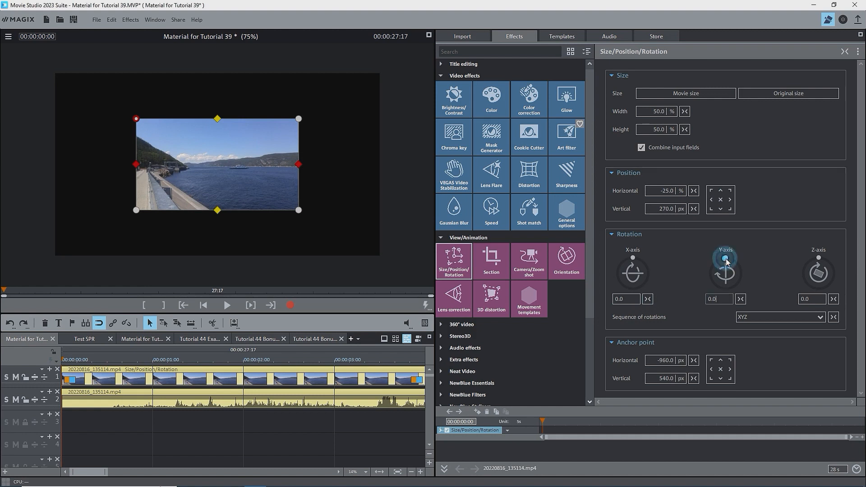
pyautogui.moveTo(725, 273); pyautogui.dragTo(741, 267)
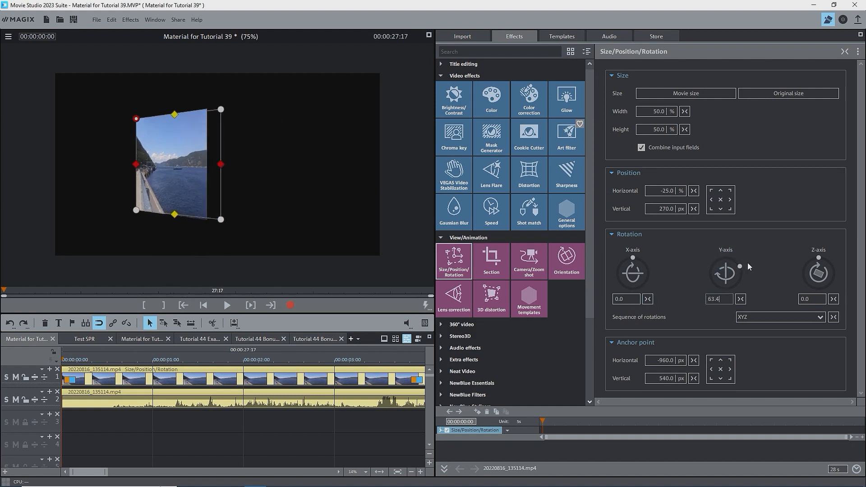
pyautogui.moveTo(740, 266); pyautogui.dragTo(713, 263)
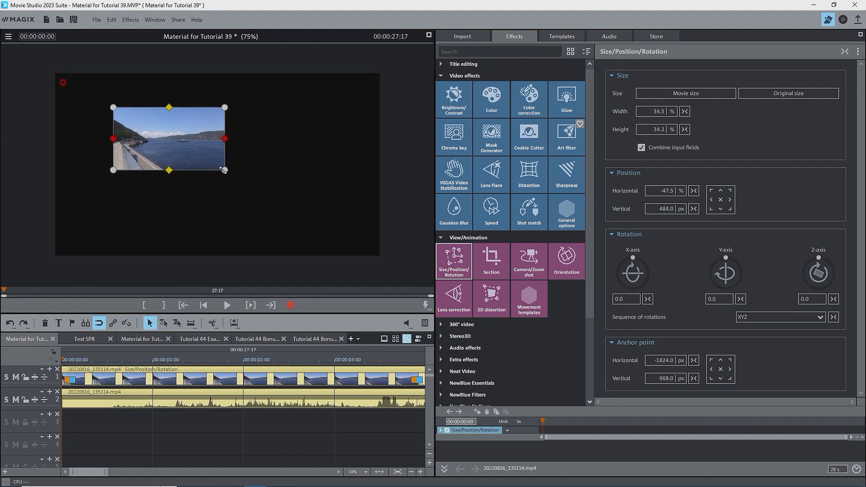
pyautogui.moveTo(811, 255)
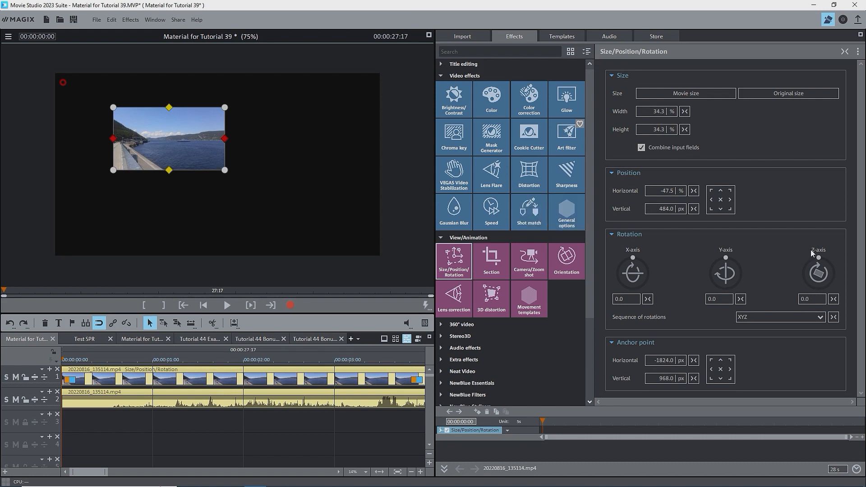
# - Swing the small clip to about 31.8° on Z around the outside anchor
pyautogui.moveTo(818, 262); pyautogui.dragTo(834, 269)
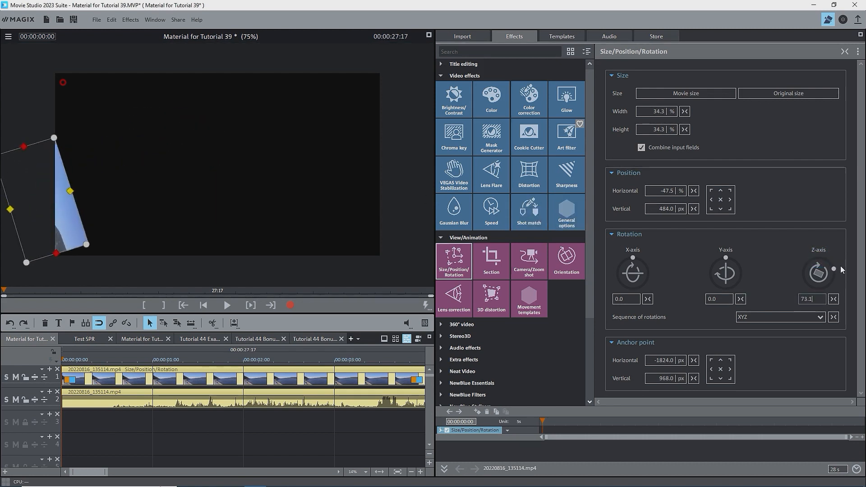
pyautogui.moveTo(834, 270); pyautogui.dragTo(827, 260)
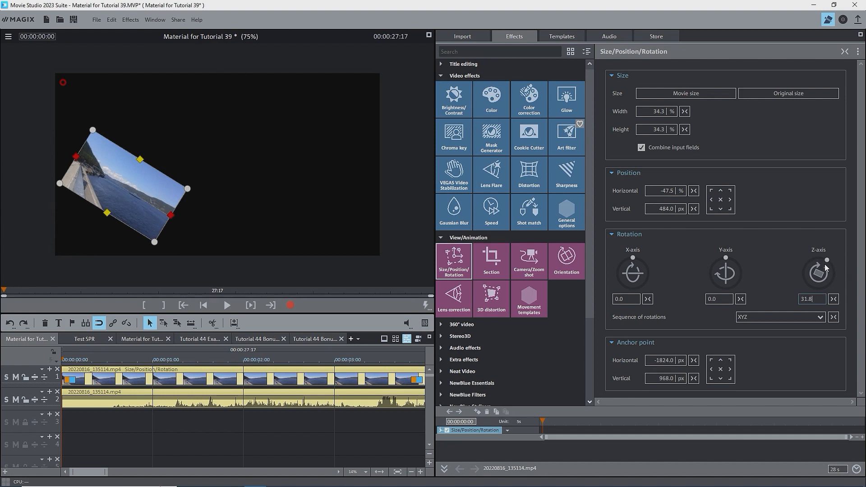